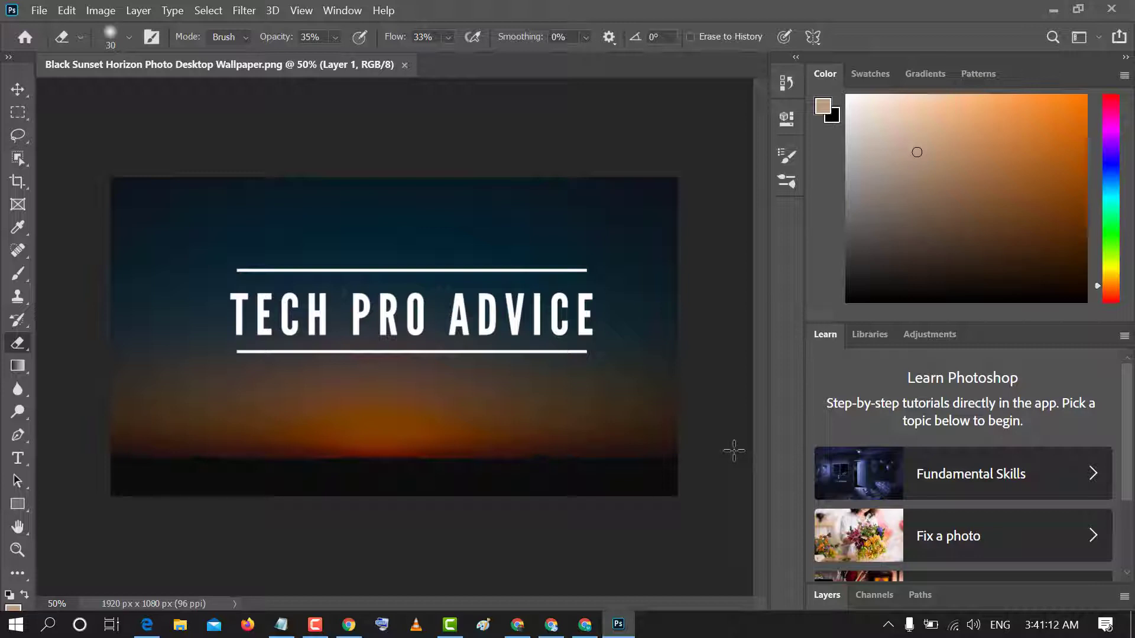
mouse_move(891, 384)
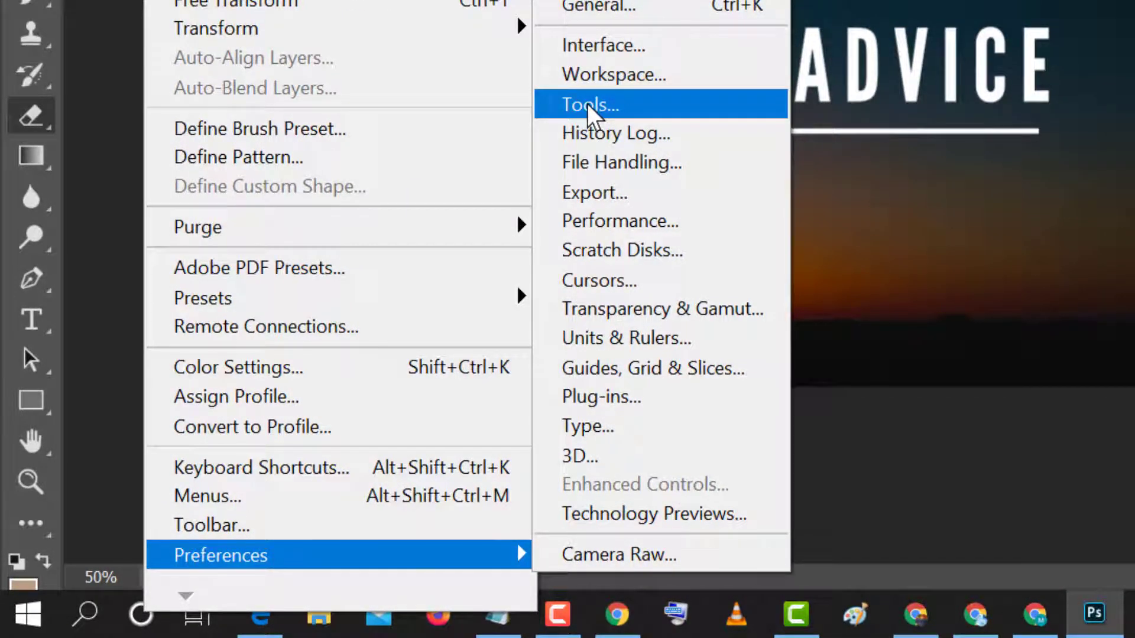
- Enable 'Zoom with Scroll Wheel' in Preferences > Tools and confirm with OK
left_click(590, 104)
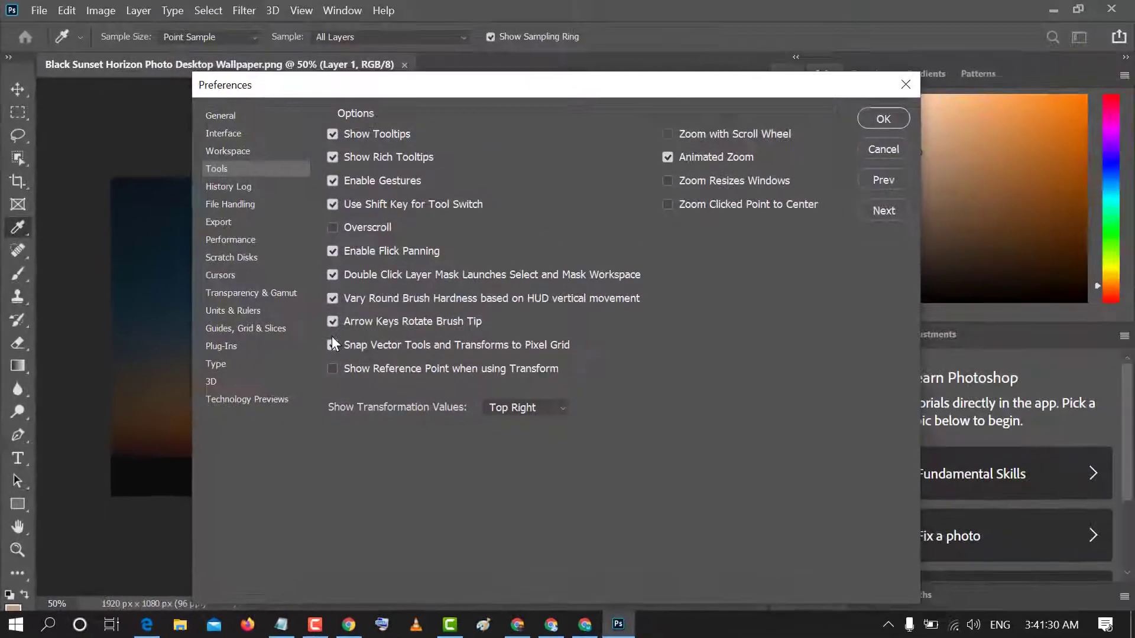
left_click(332, 344)
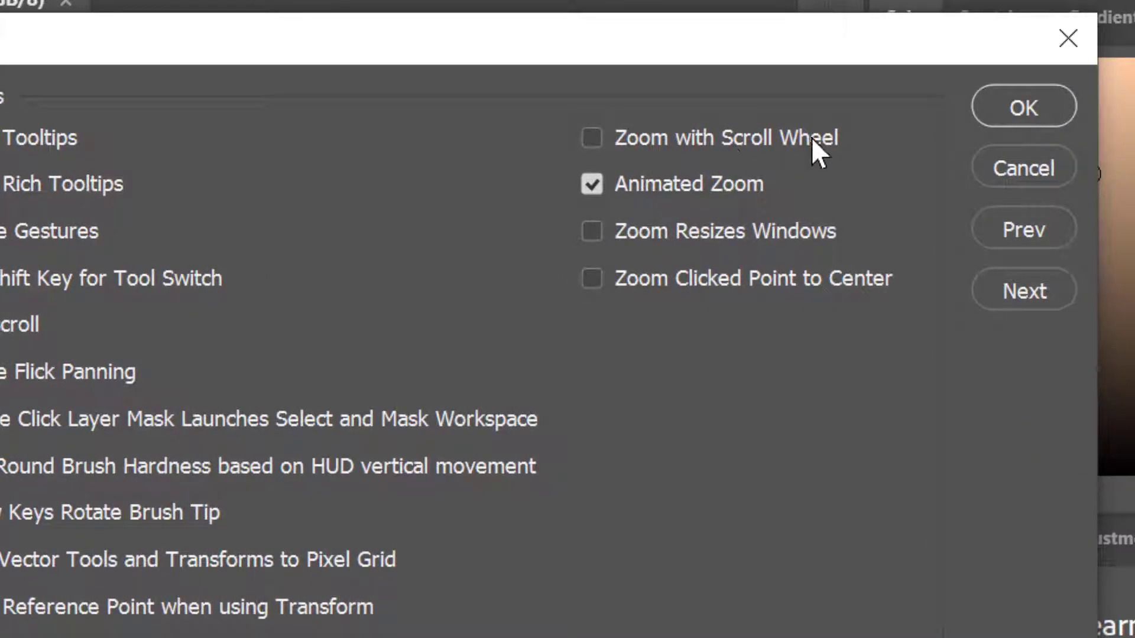
mouse_move(630, 152)
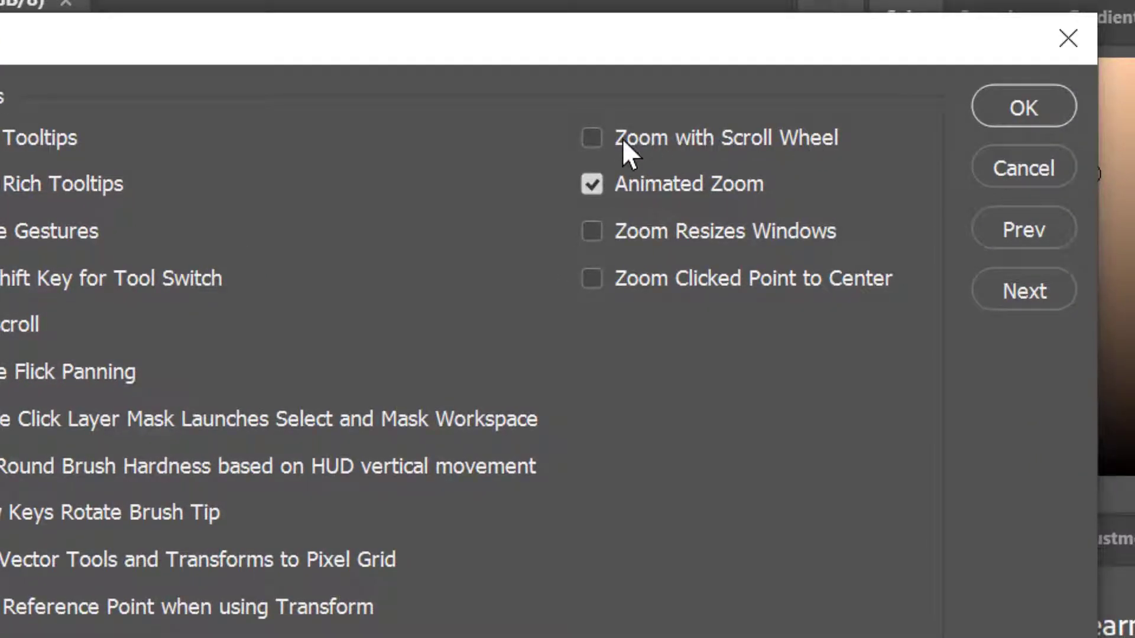
mouse_move(597, 149)
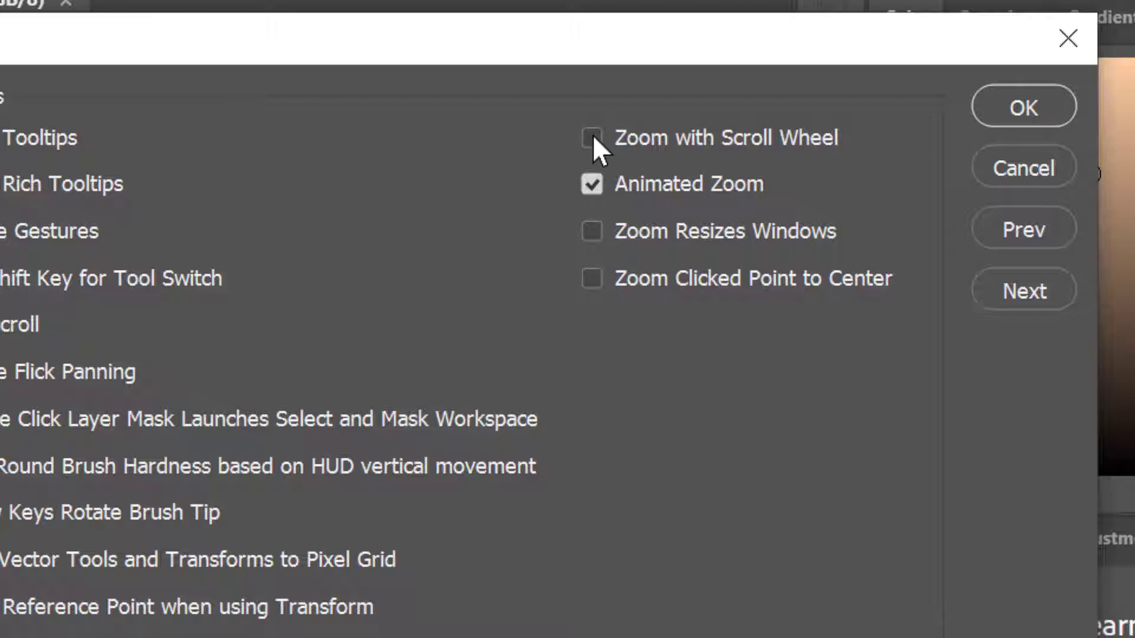
left_click(591, 139)
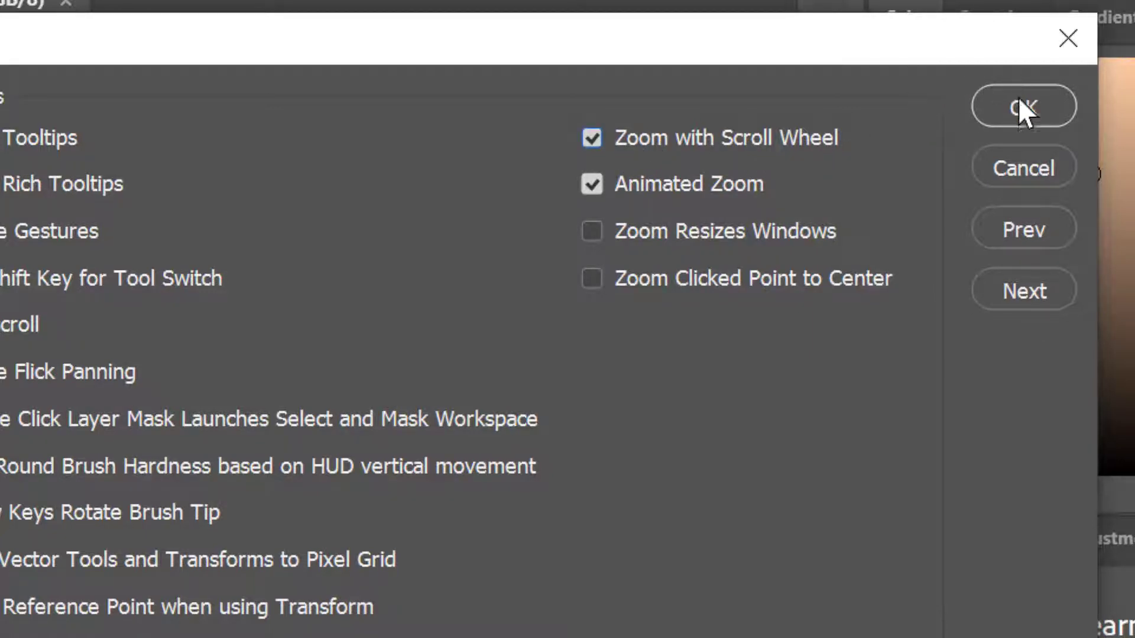
left_click(1023, 106)
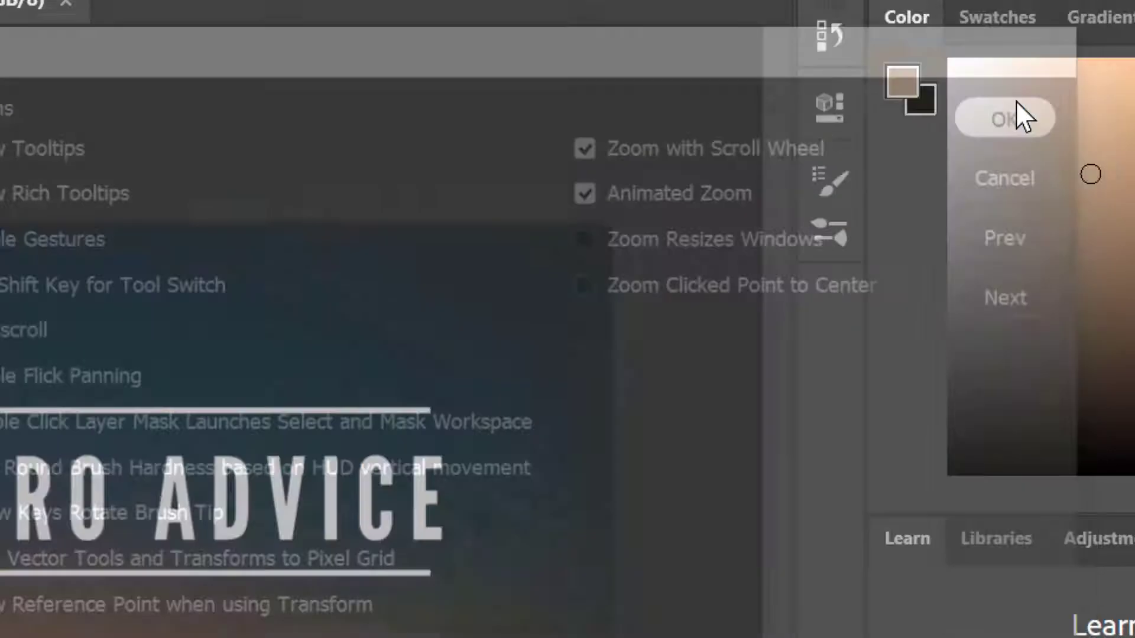
left_click(1005, 118)
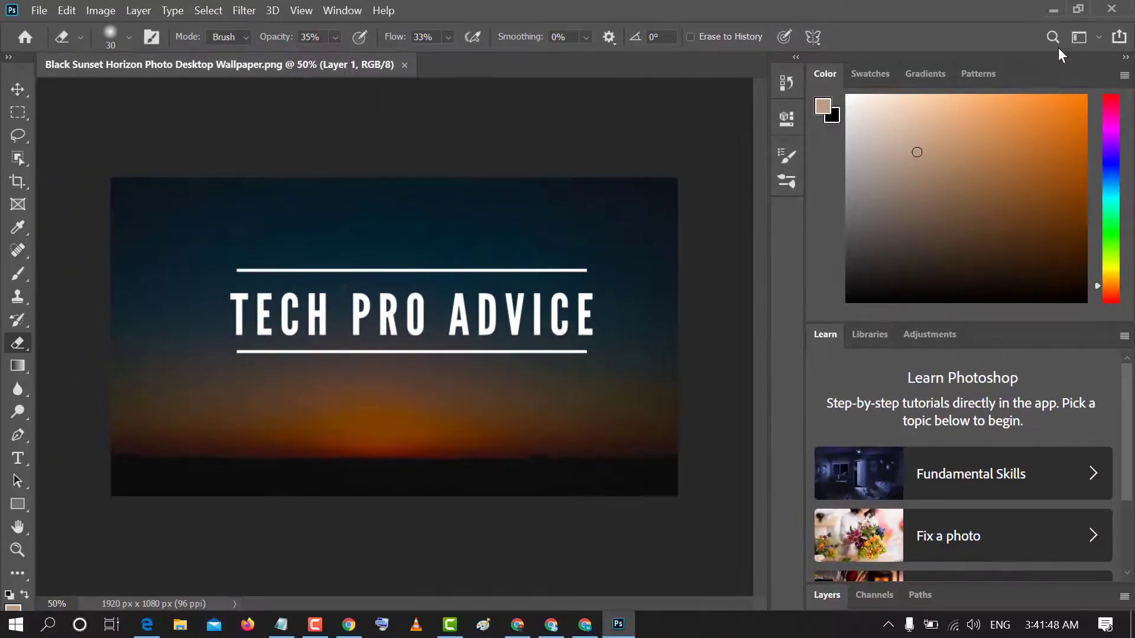